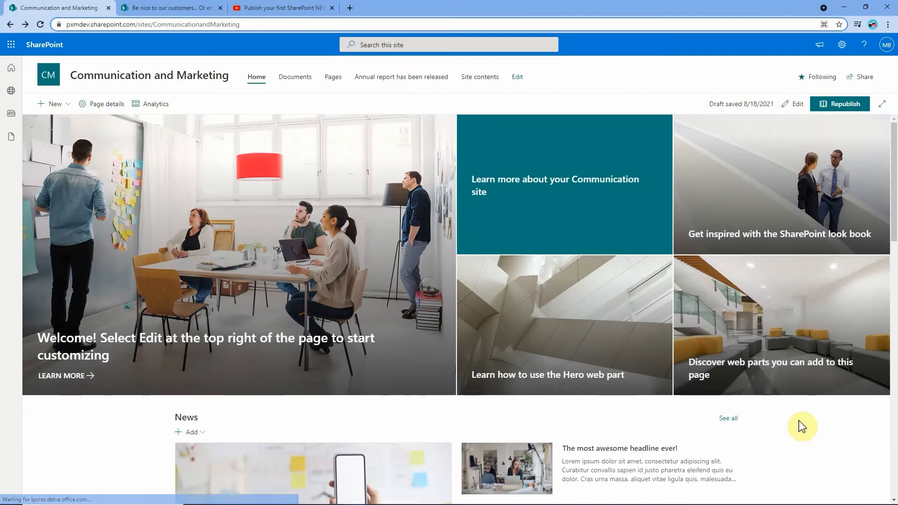
- Leave the customer-service news page and return to the Communication and Marketing home page
scroll("down", 3)
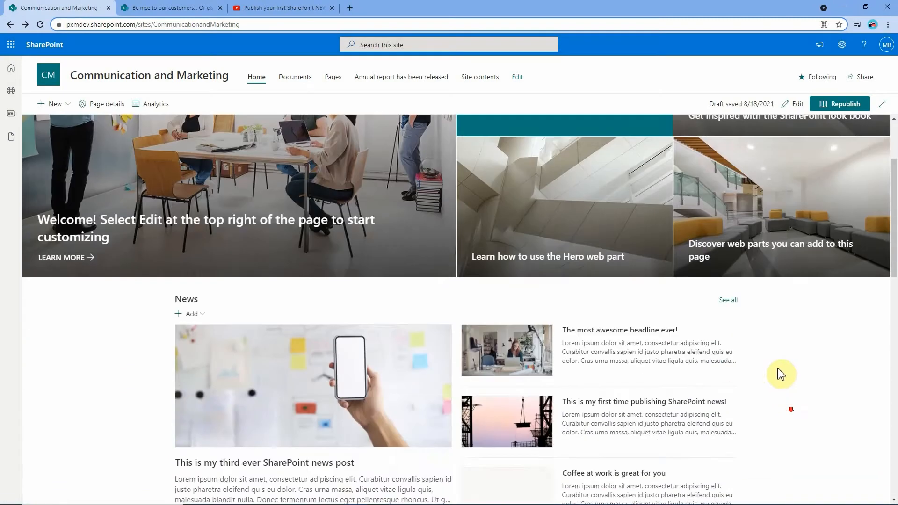
scroll("down", 3)
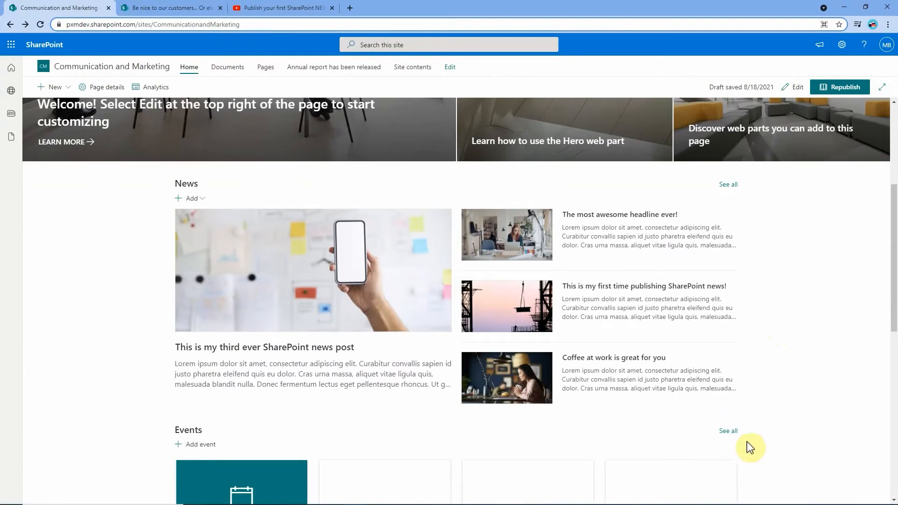
mouse_move(184, 413)
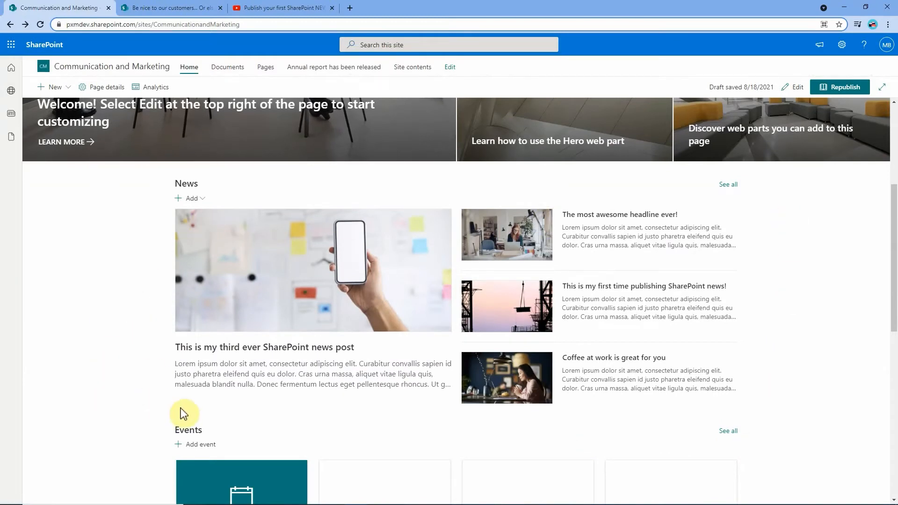
mouse_move(223, 278)
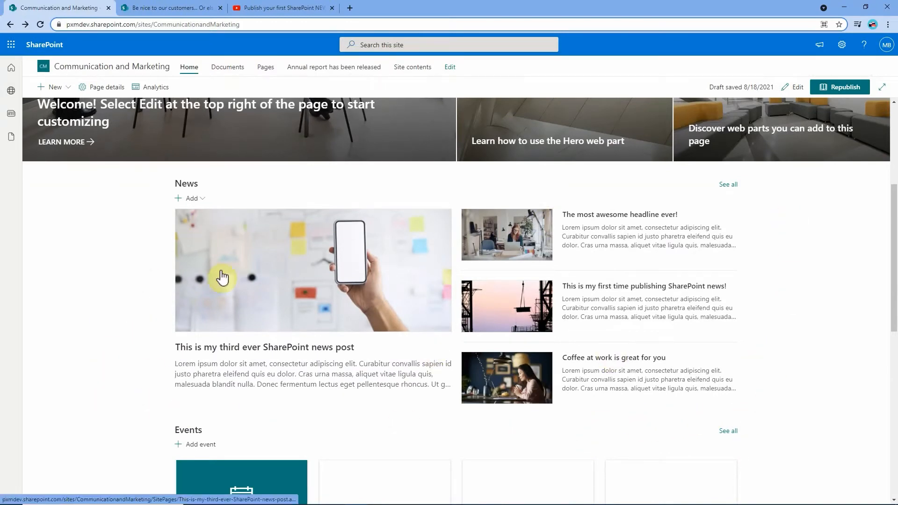
left_click(11, 113)
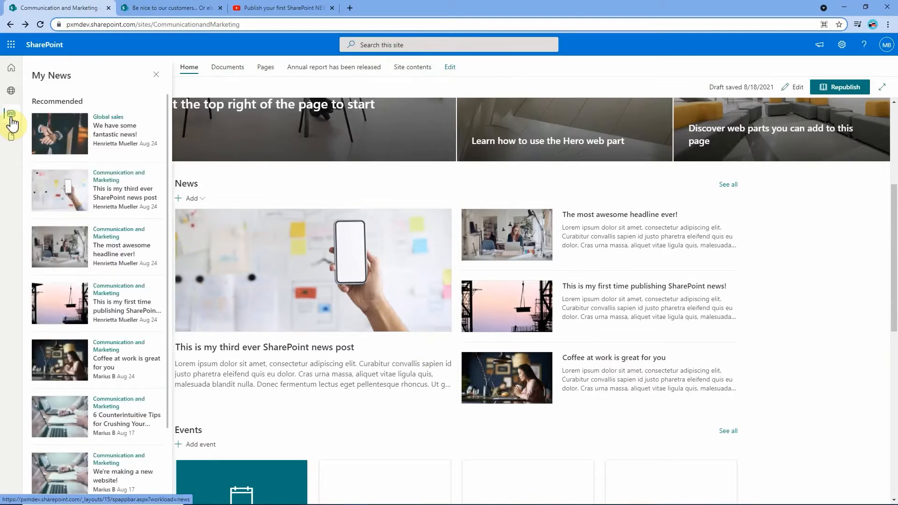
left_click(11, 67)
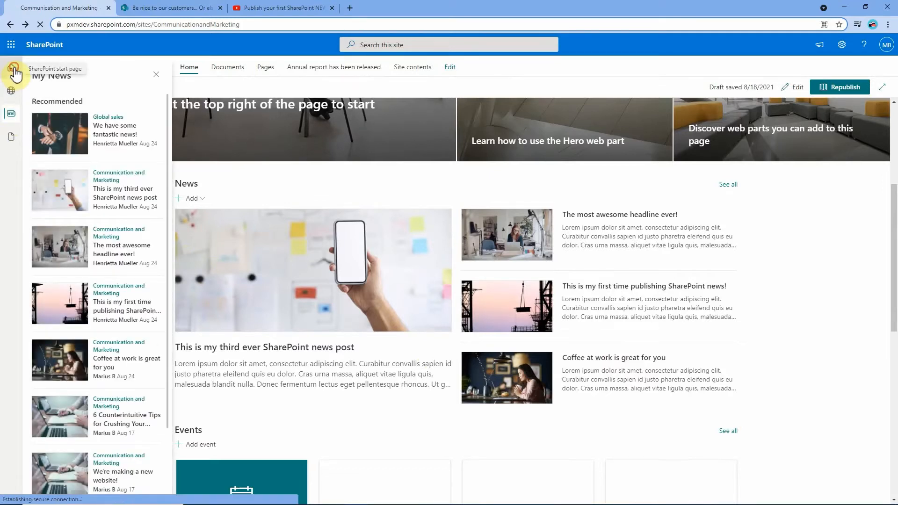
left_click(14, 73)
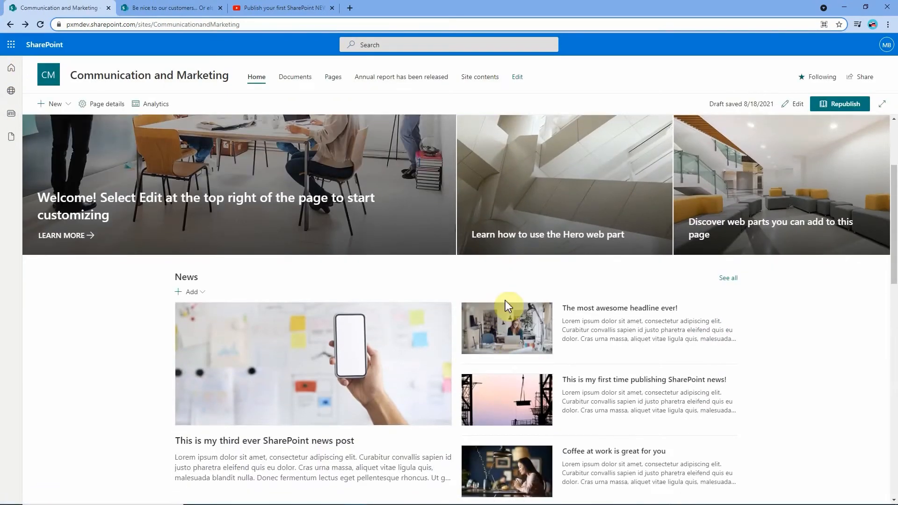
mouse_move(751, 317)
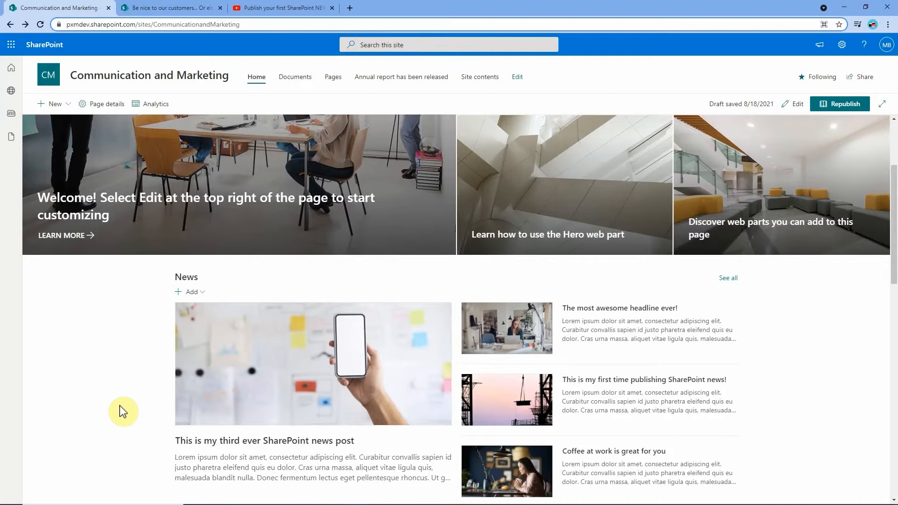
mouse_move(216, 43)
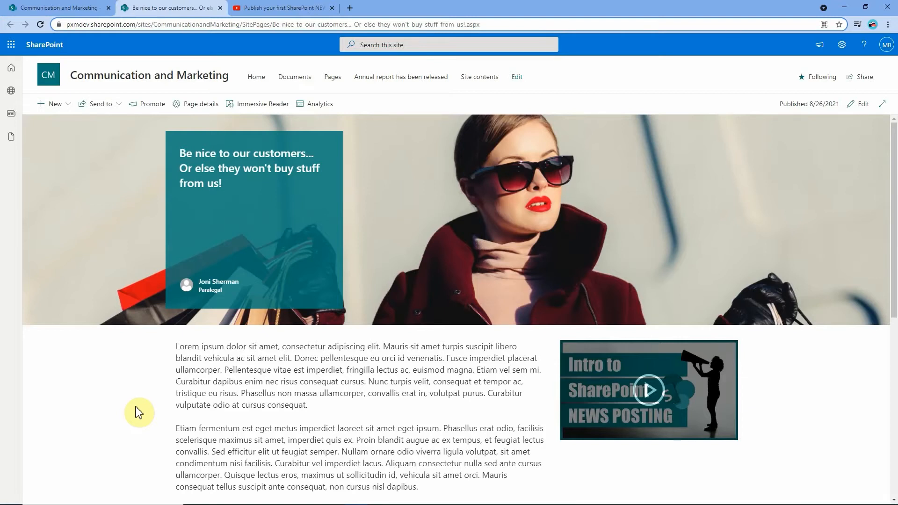
mouse_move(394, 417)
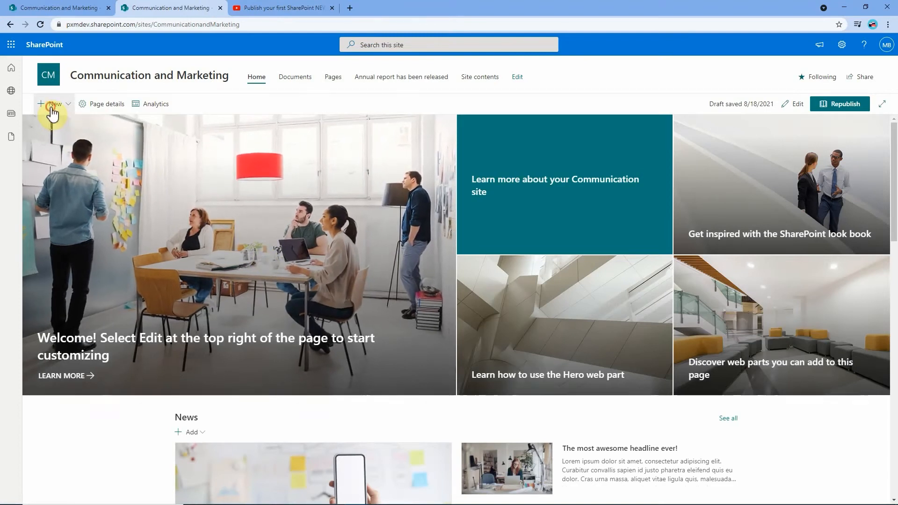
- Create a News link to the 'Be nice to our clients' page and shorten its description
left_click(53, 104)
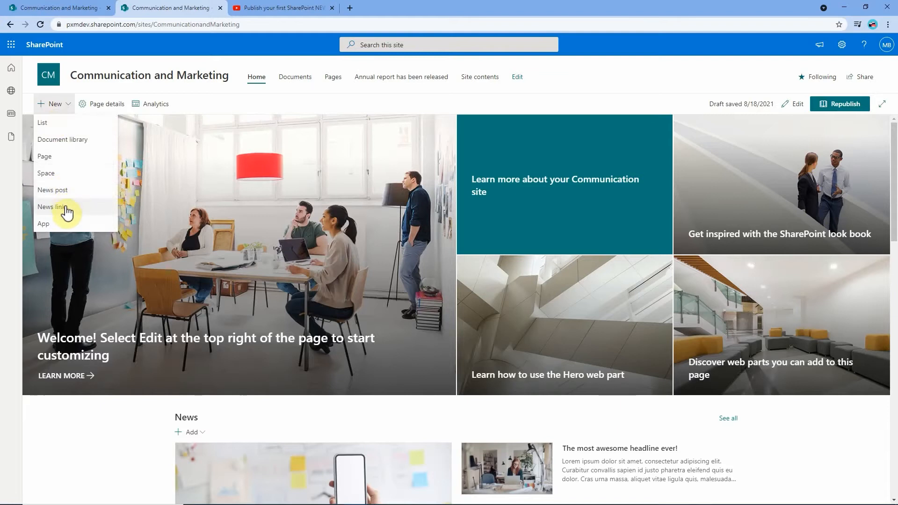
left_click(51, 207)
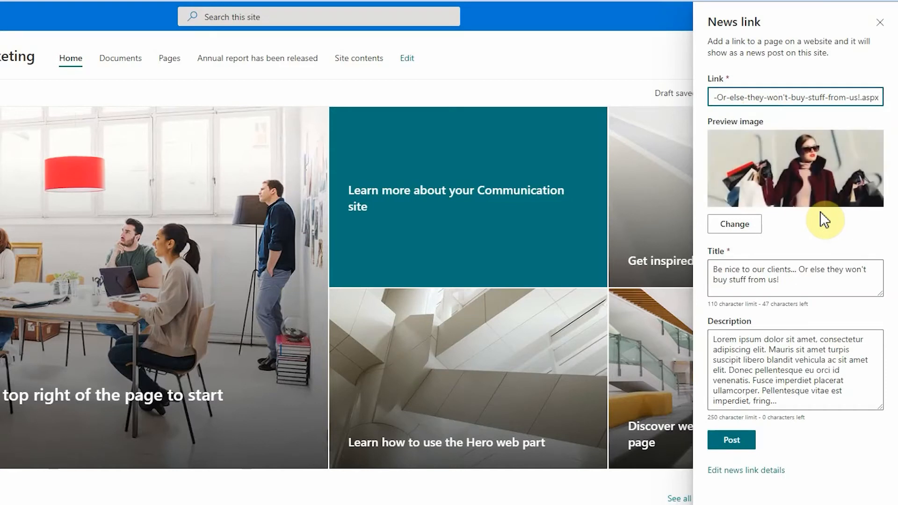
mouse_move(847, 186)
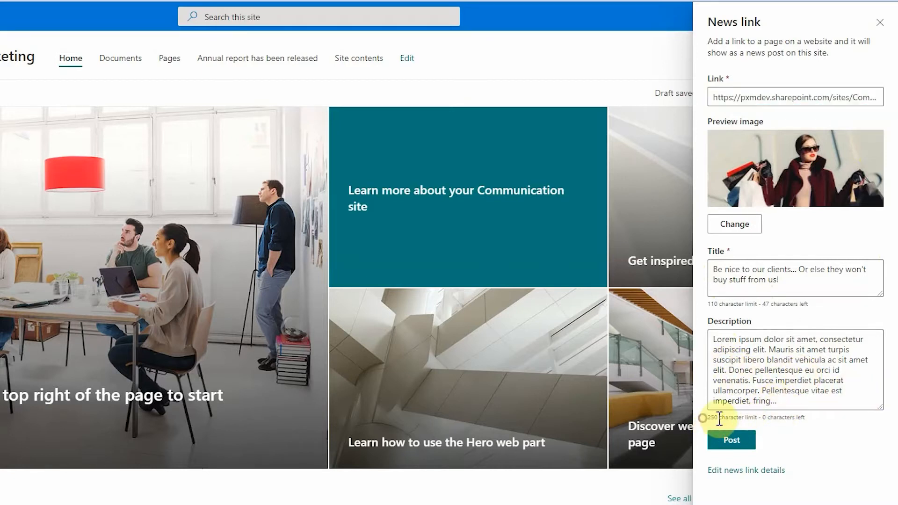
left_click(795, 370)
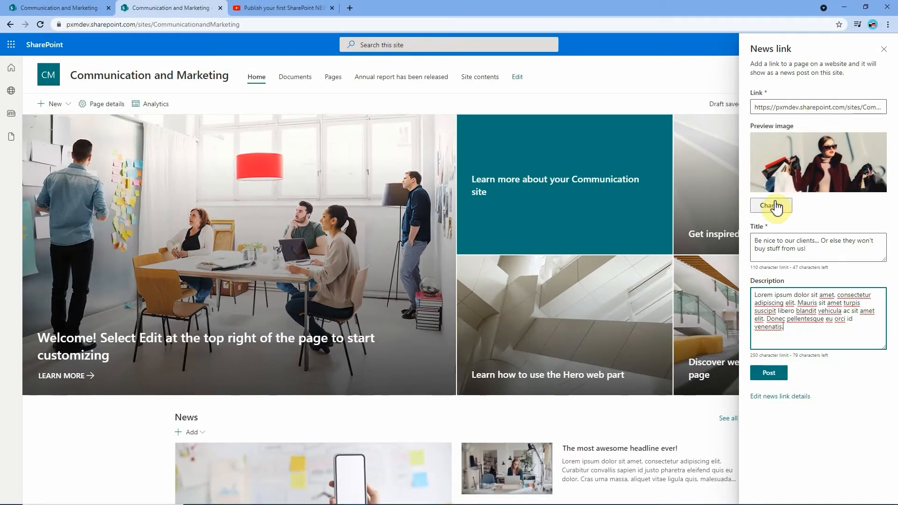
- Swap the preview image for the crowd-on-escalators photo from Recent images
left_click(769, 205)
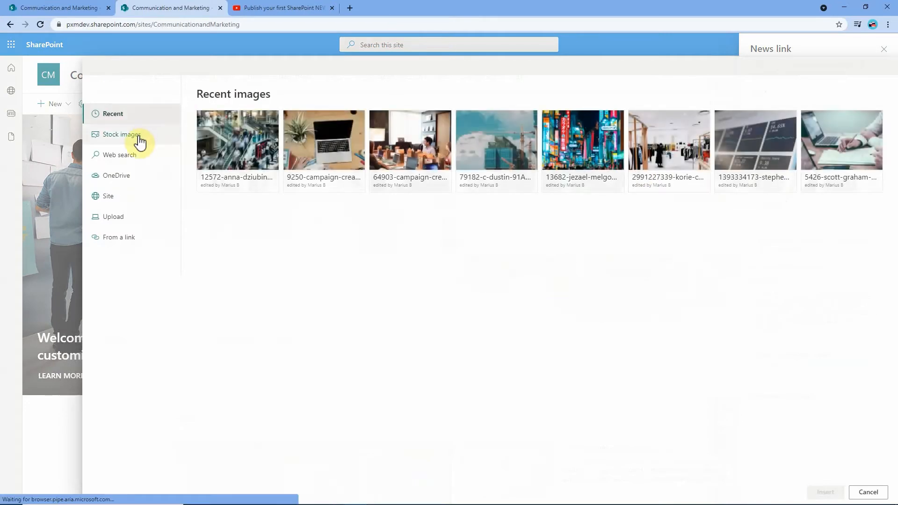
left_click(236, 139)
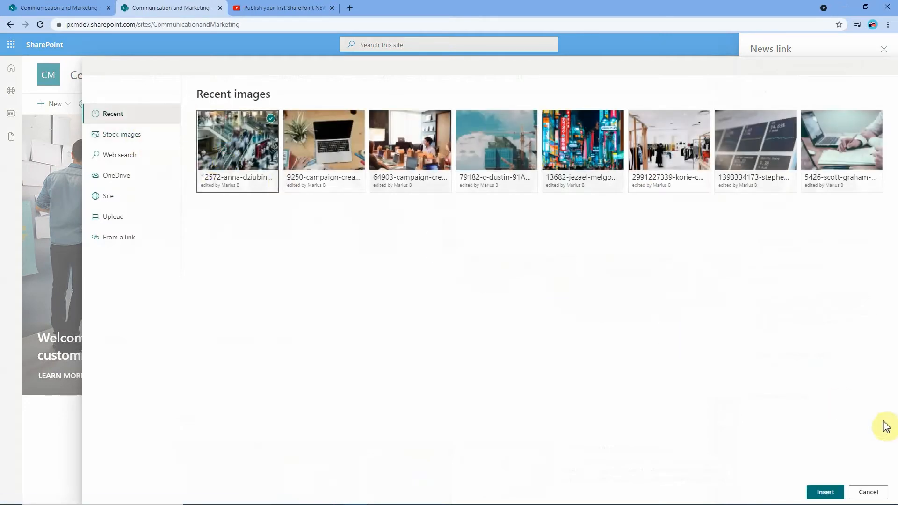
left_click(824, 492)
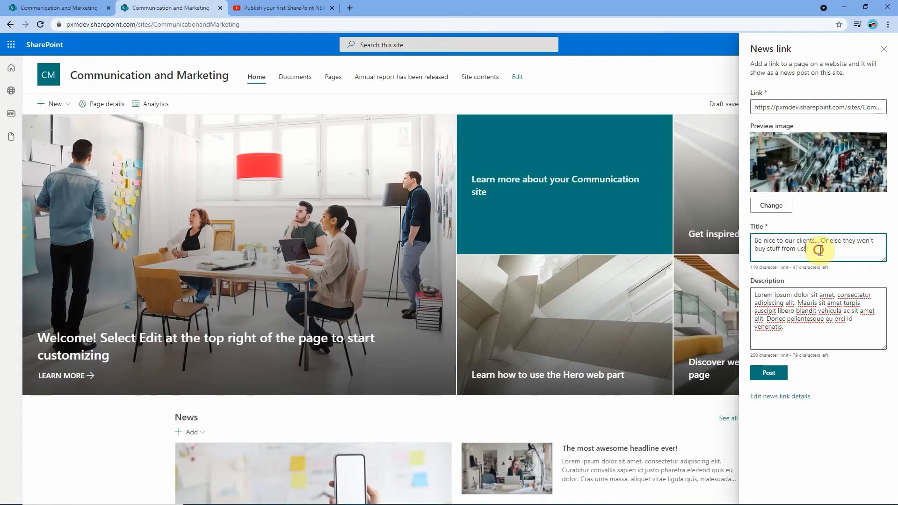
- Post the link titled 'Be nice to our customers. Pretty please!' and open its target page from News
type("Be nice to our customers. Pretty please!")
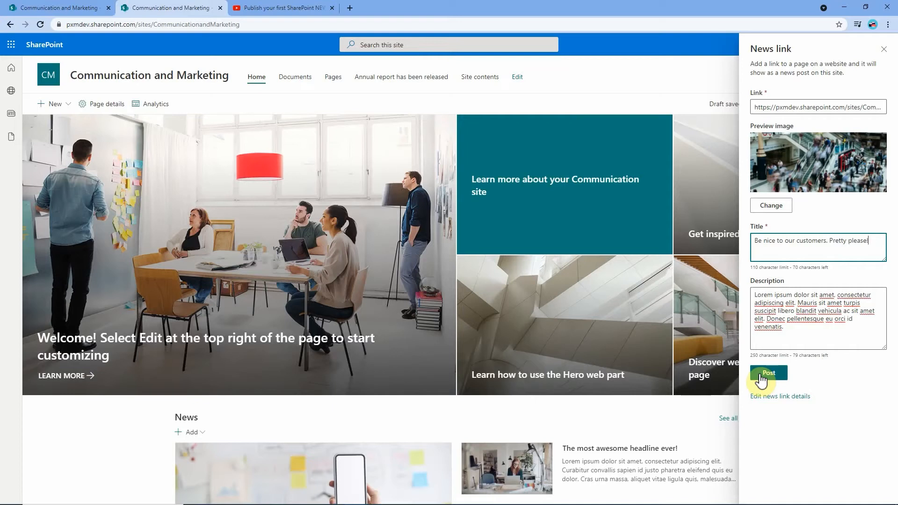
left_click(768, 373)
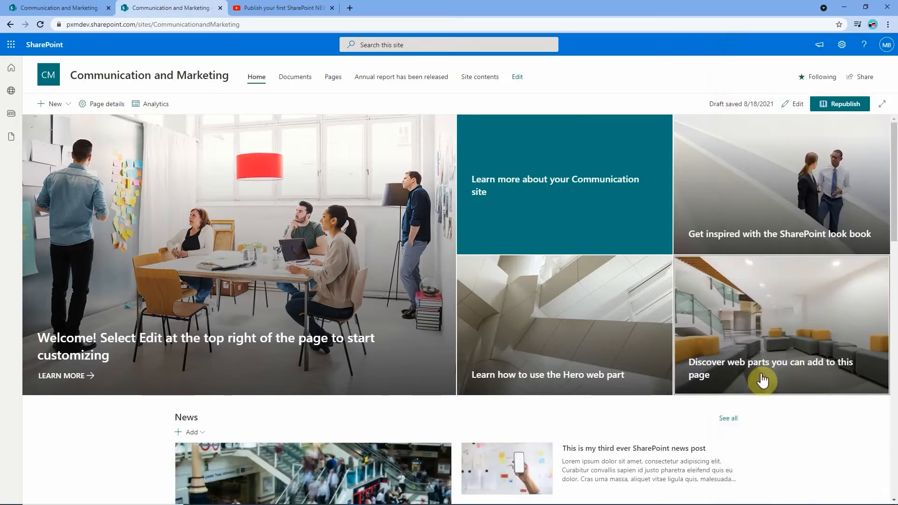
scroll("down", 3)
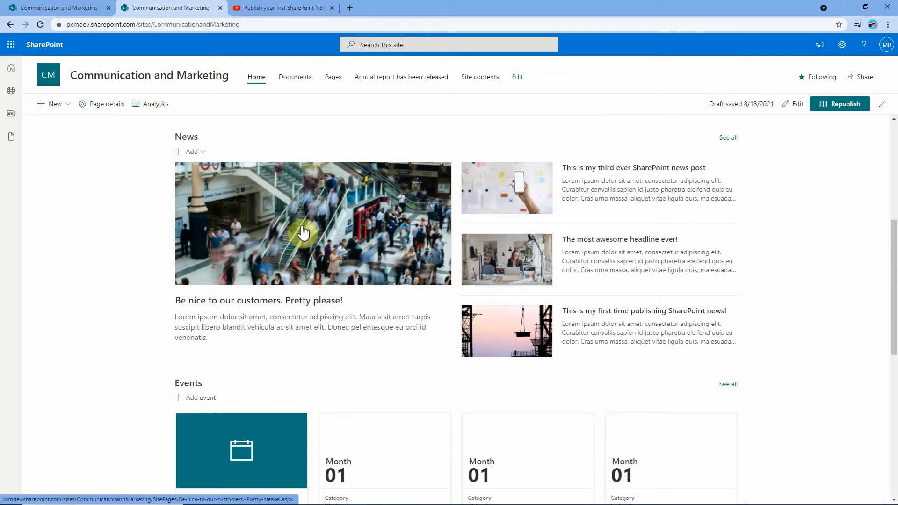
left_click(304, 232)
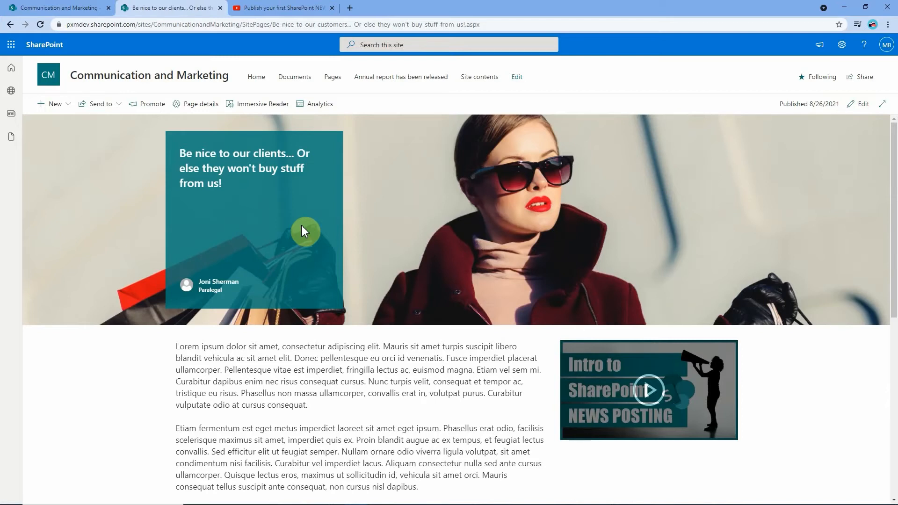
mouse_move(319, 253)
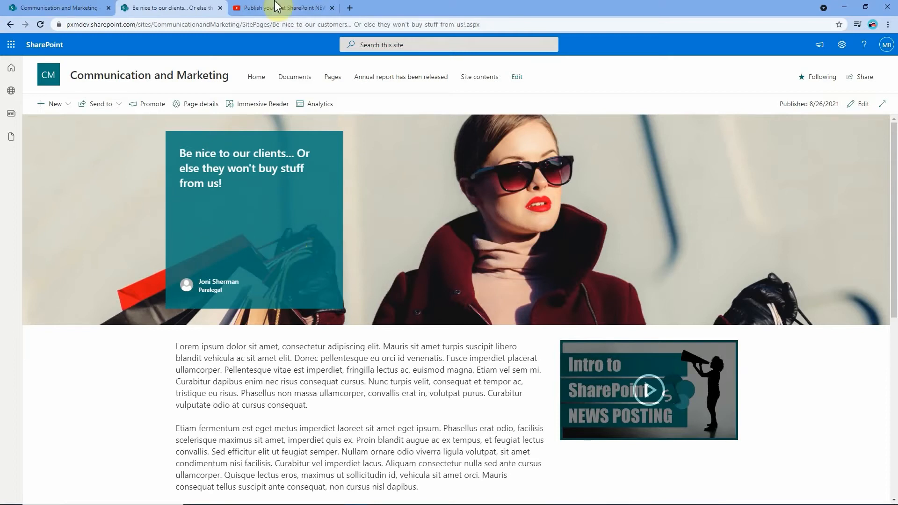
- Copy the YouTube tutorial's URL and return to the Communication and Marketing site
left_click(280, 8)
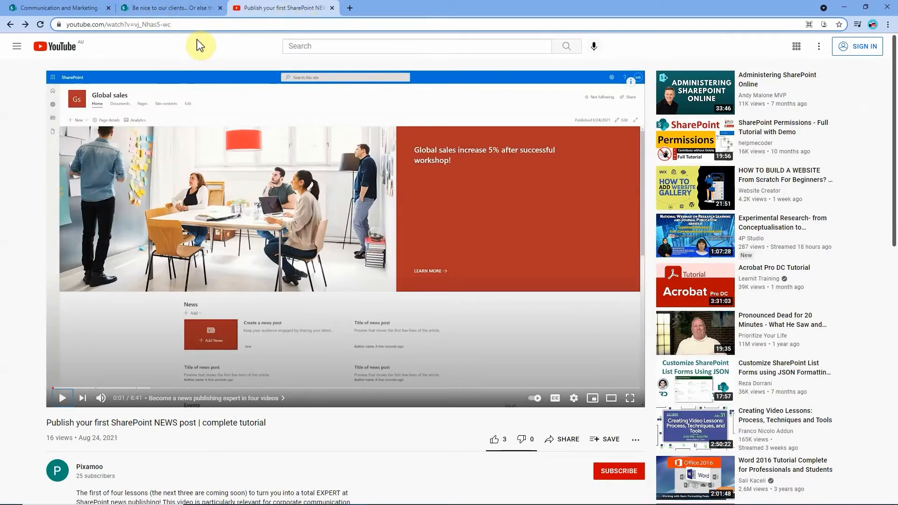
mouse_move(246, 472)
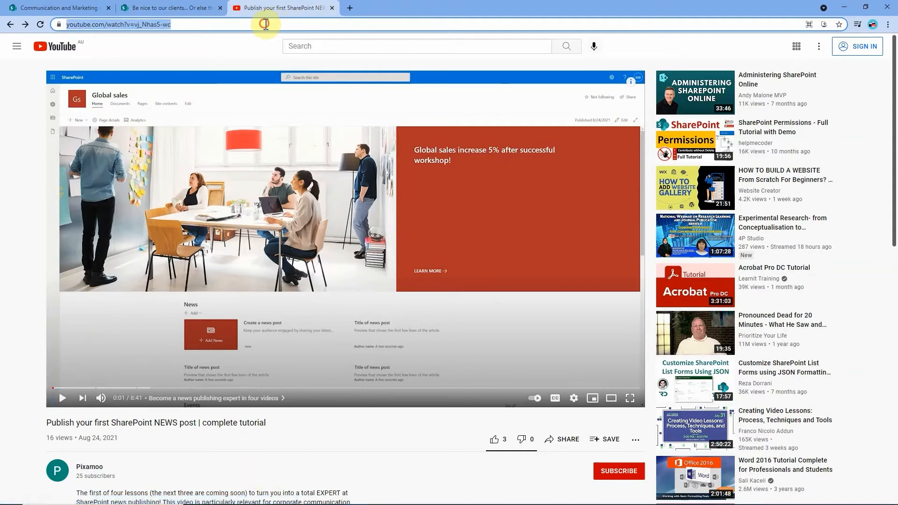
mouse_move(307, 80)
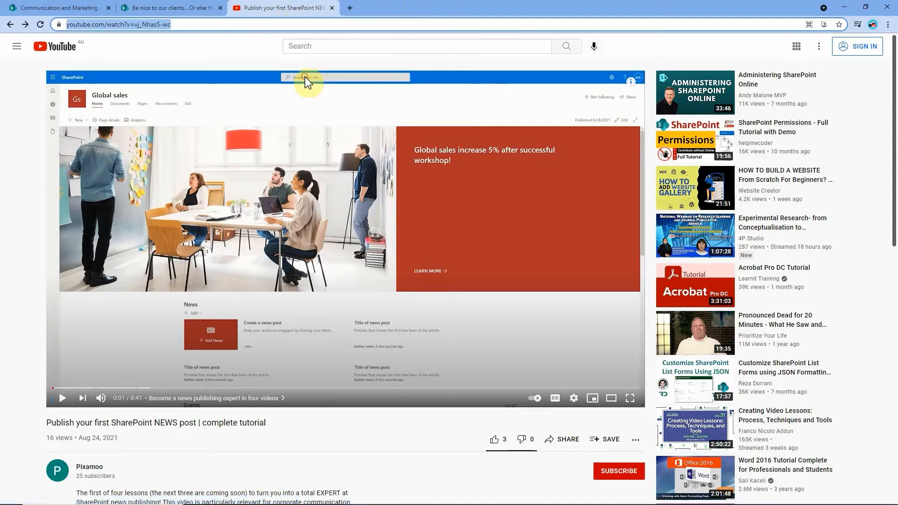
left_click(55, 7)
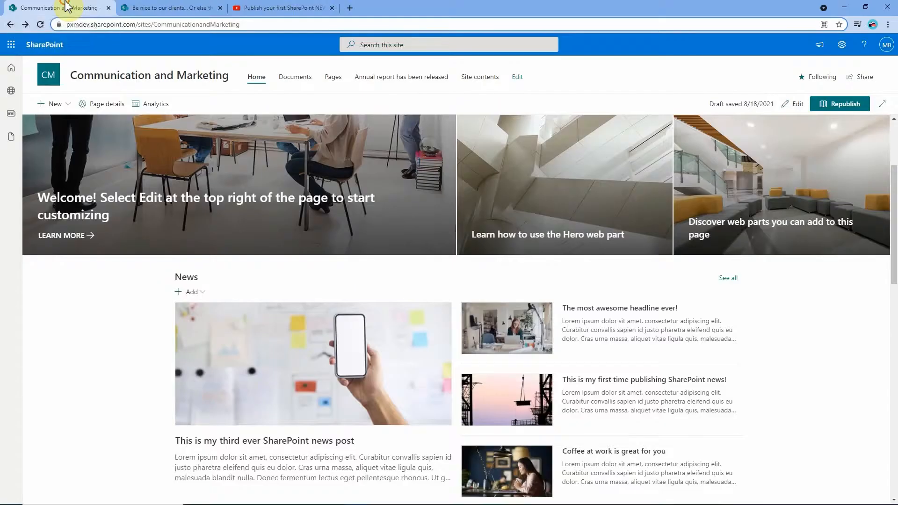
mouse_move(162, 82)
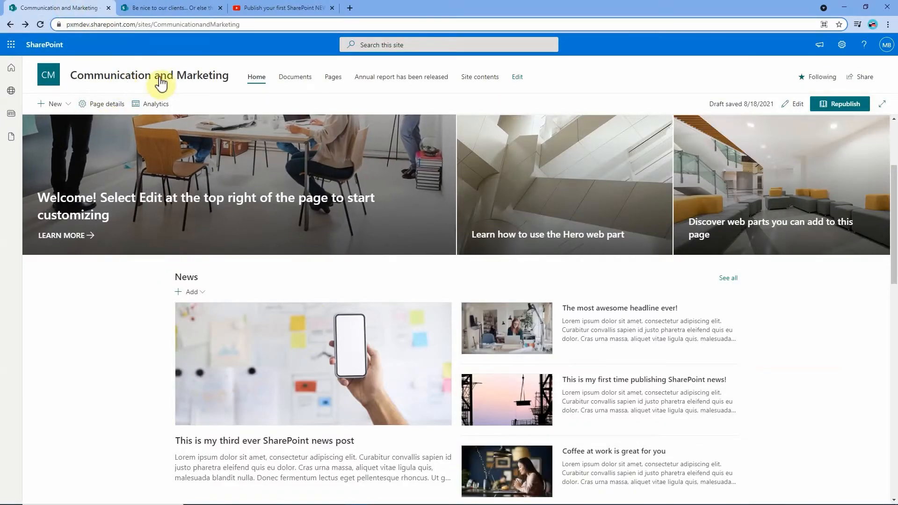
- Start a new News link and paste the copied YouTube video address into its Link field
left_click(52, 103)
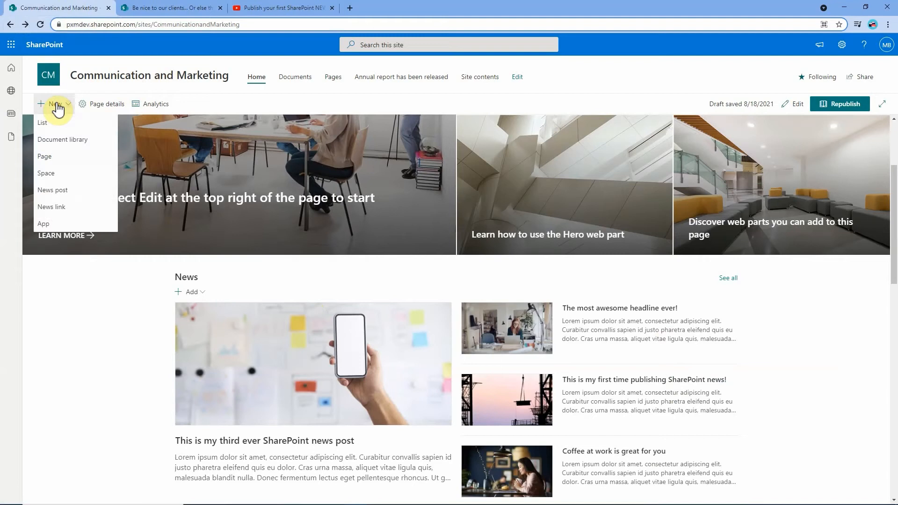
mouse_move(65, 207)
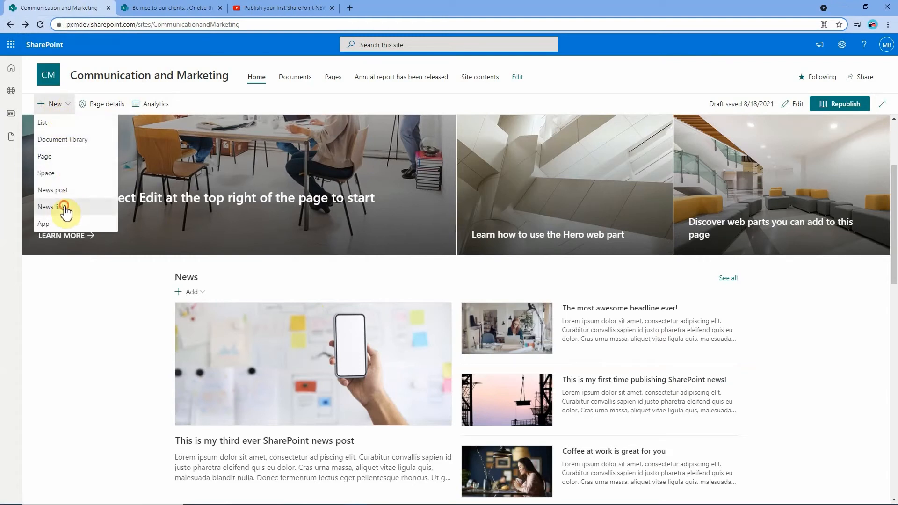
left_click(51, 206)
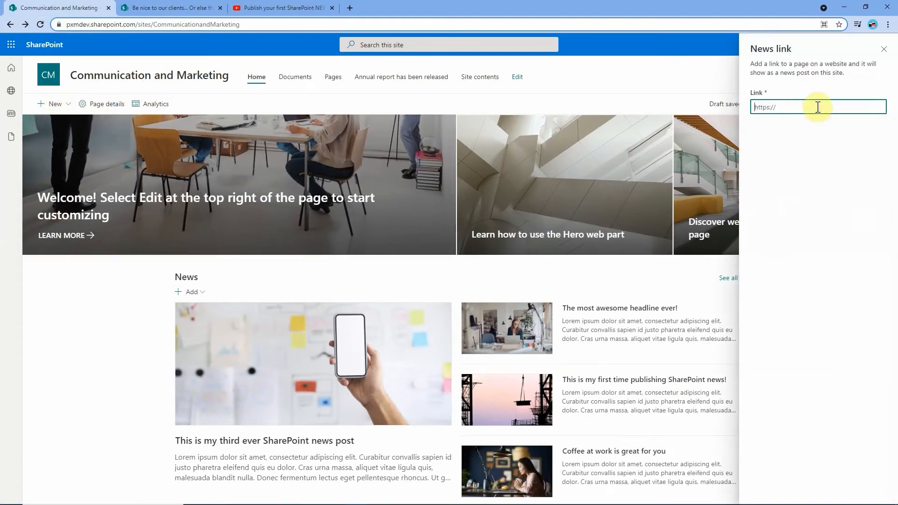
right_click(817, 107)
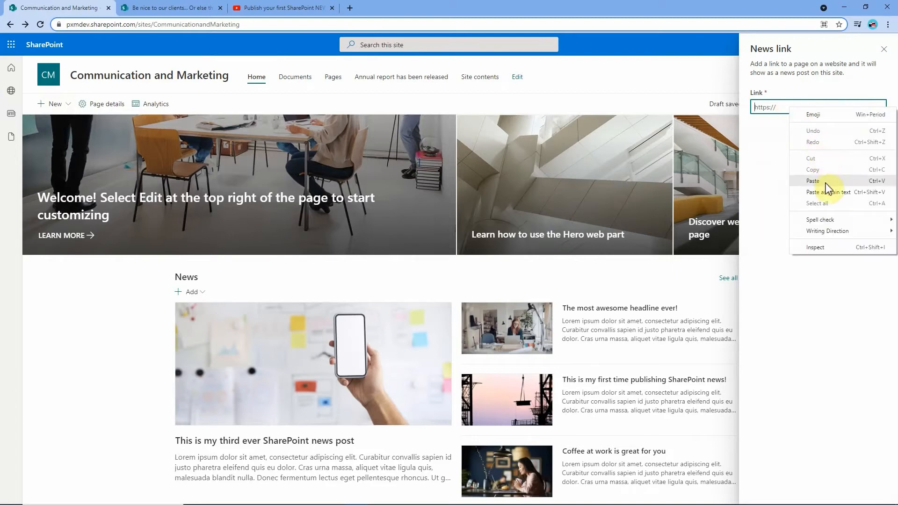
left_click(812, 180)
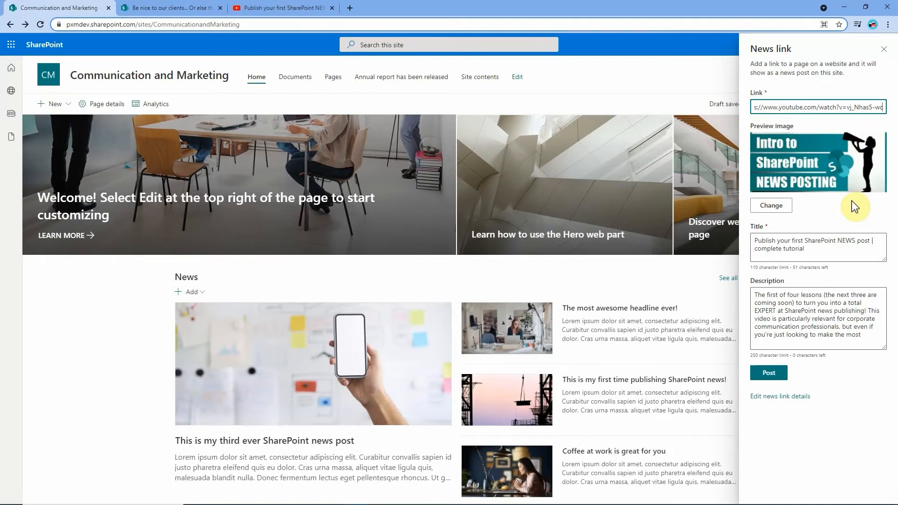
mouse_move(838, 172)
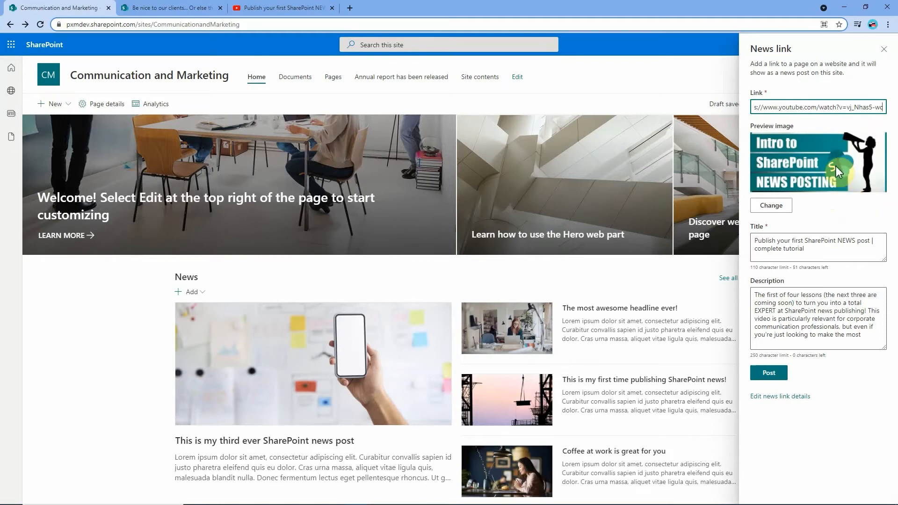
mouse_move(848, 156)
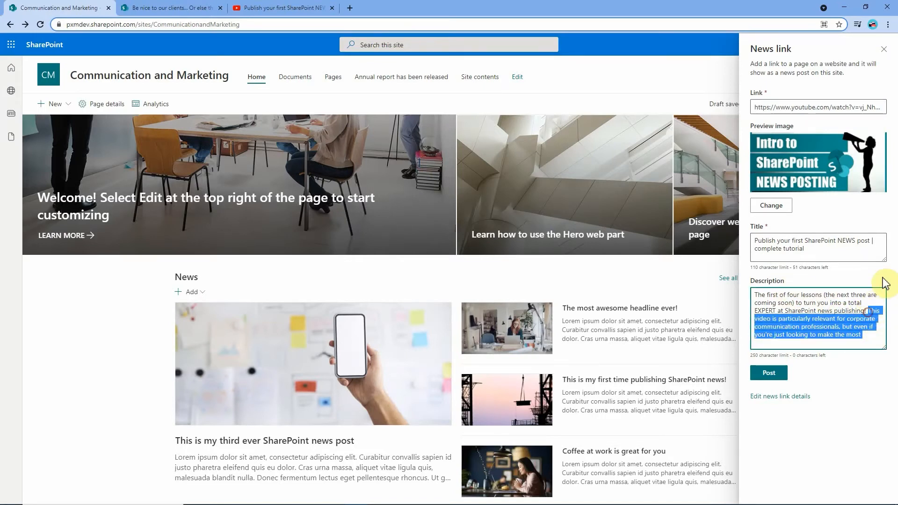
- Delete the extra description sentences and post the YouTube news link to the site
key("Delete")
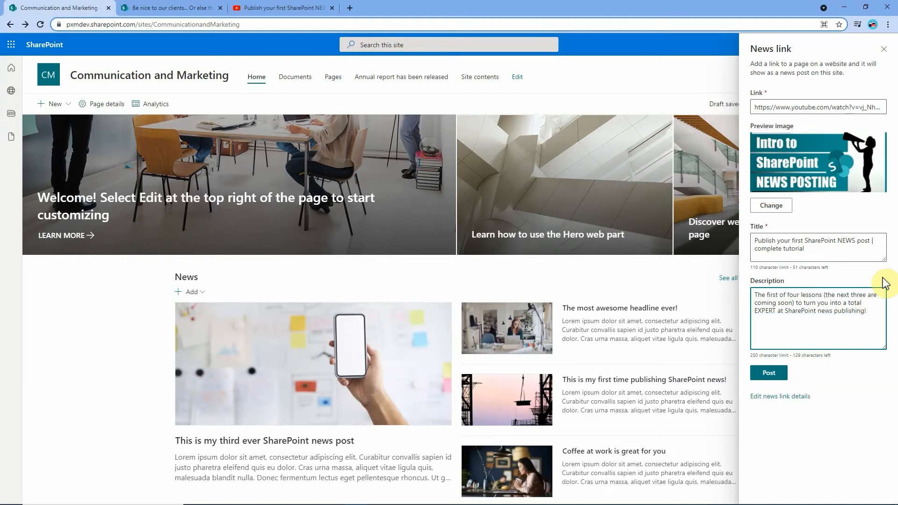
mouse_move(871, 396)
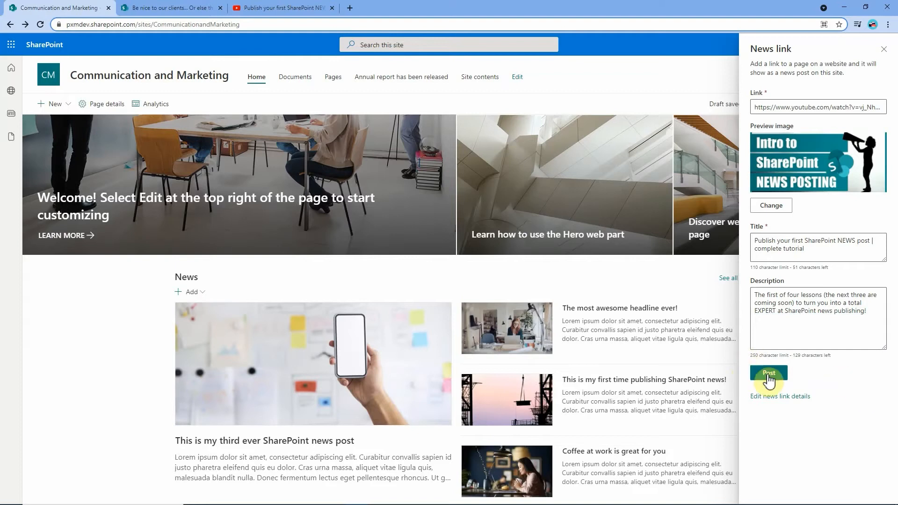
left_click(768, 374)
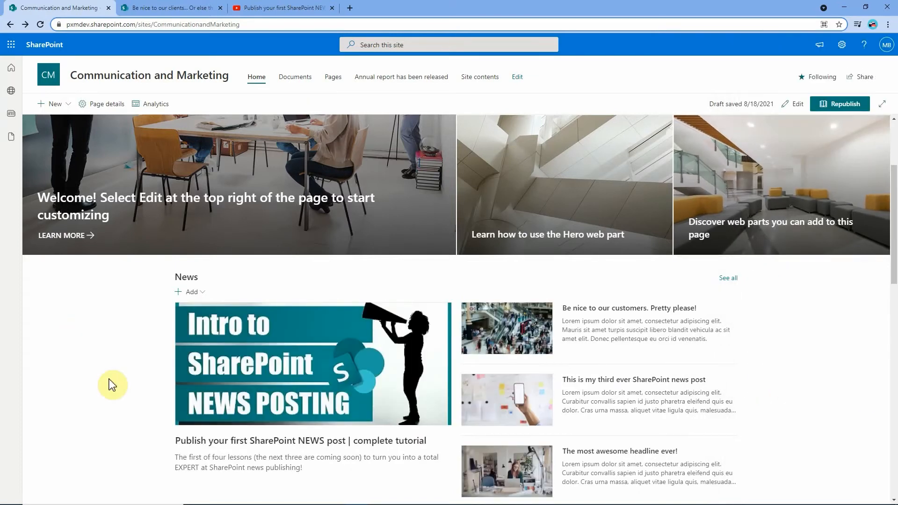
scroll("down", 3)
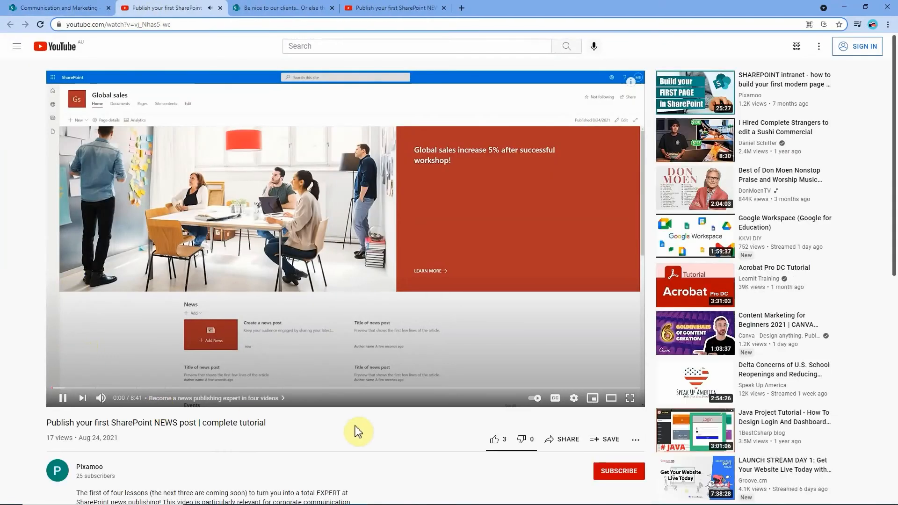
- Verify the news link plays the YouTube tutorial, then pause and close the video
left_click(62, 399)
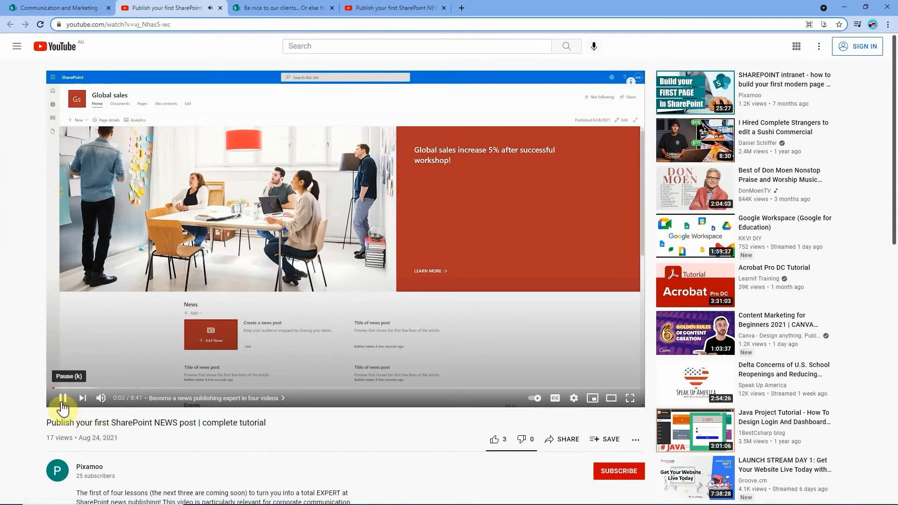
left_click(54, 7)
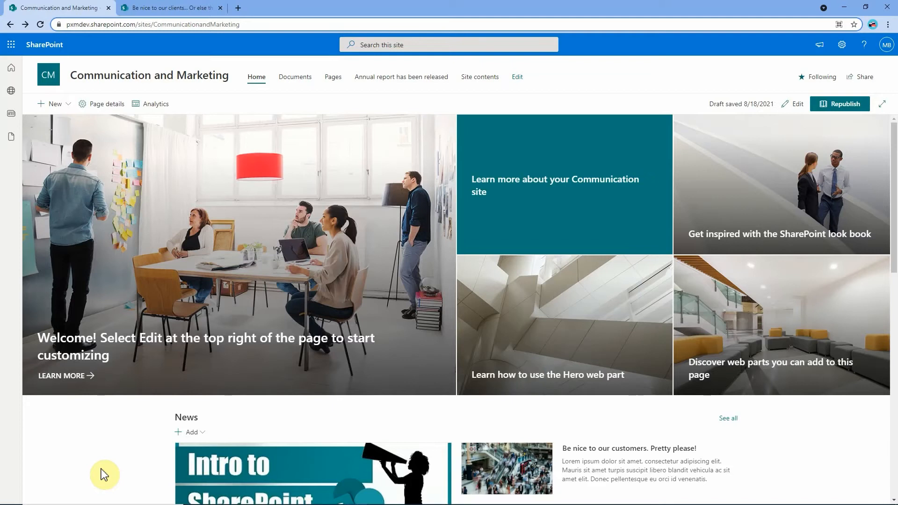
- Retitle the news page 'Be nice to our customers...', republish it and return Home
scroll("down", 3)
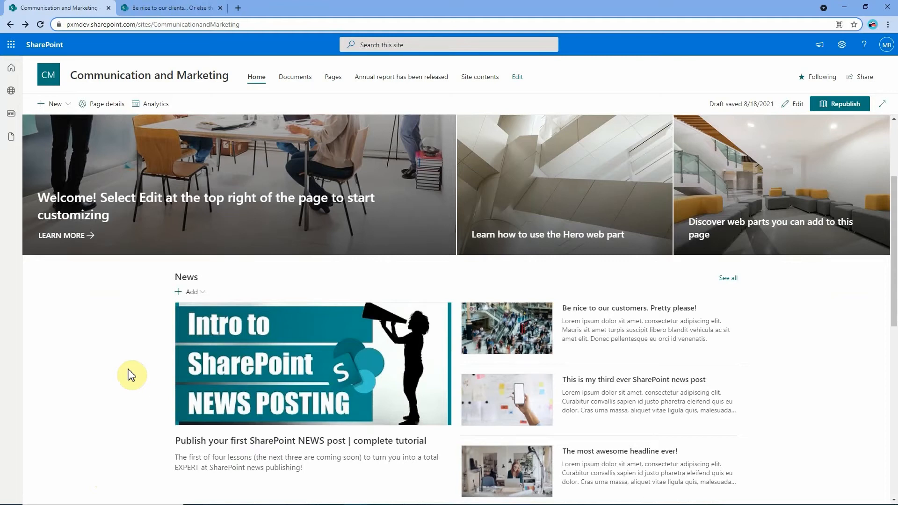
mouse_move(892, 334)
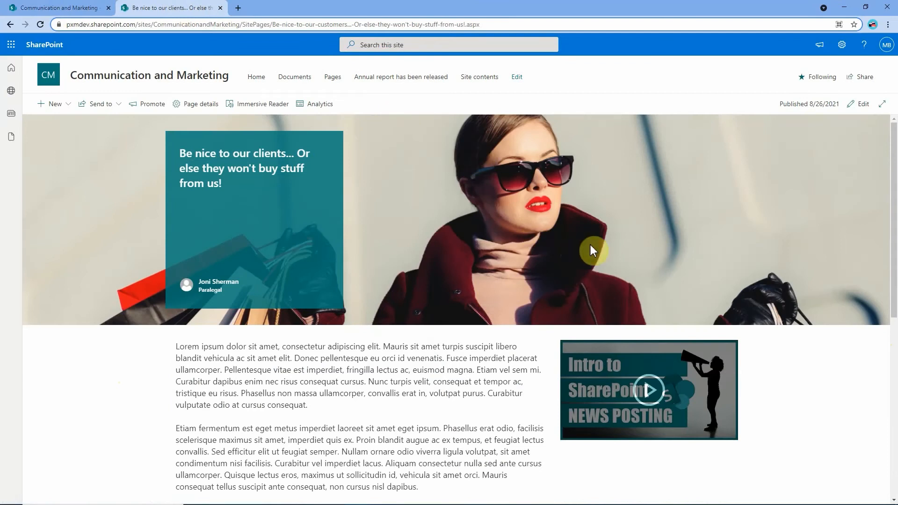
left_click(515, 77)
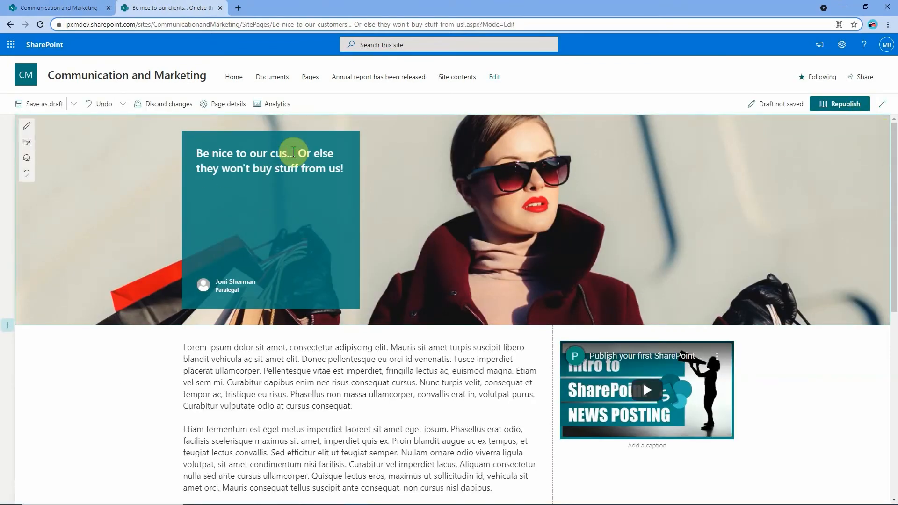
left_click(840, 104)
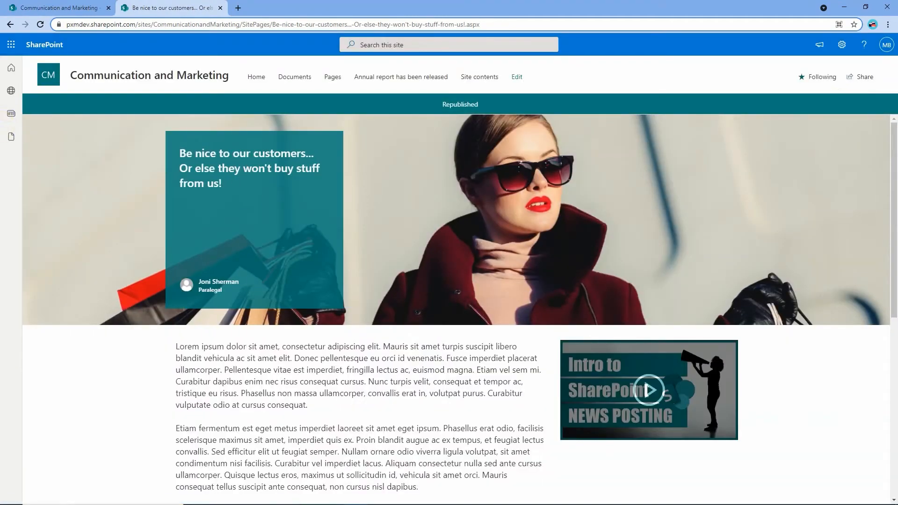
left_click(256, 77)
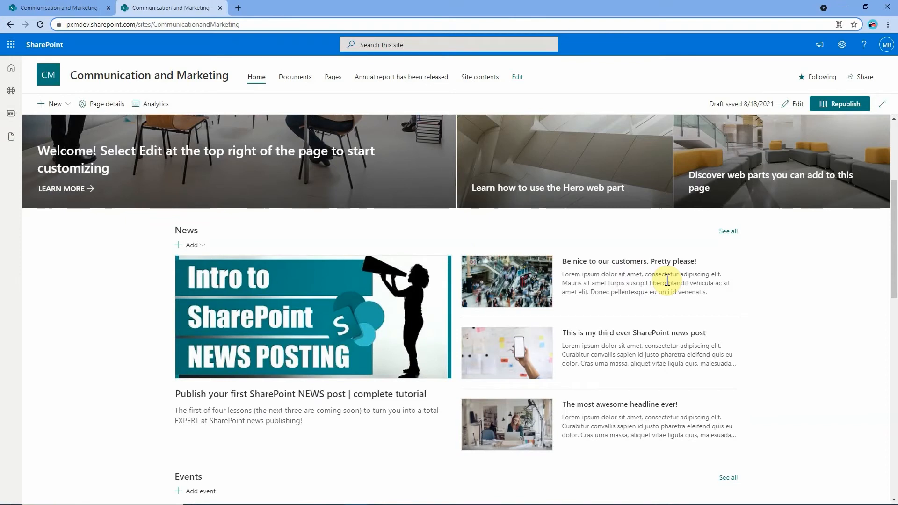
mouse_move(842, 45)
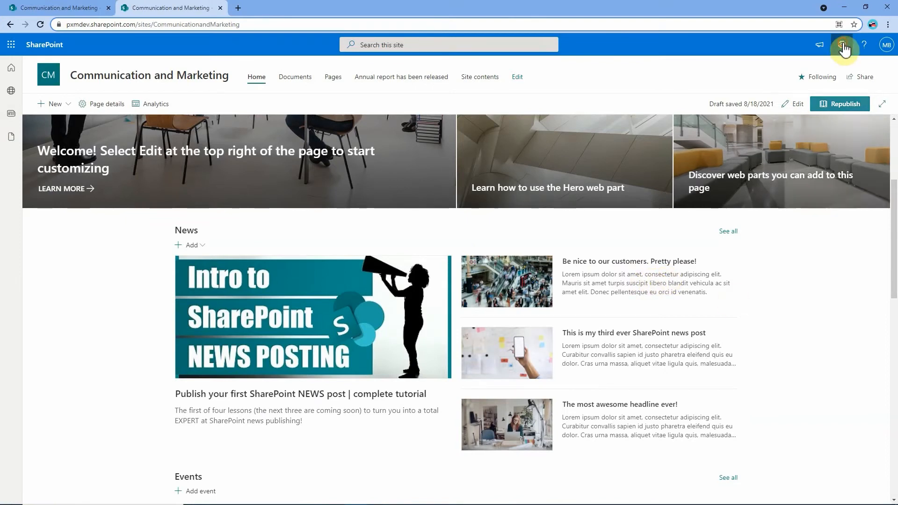
- Reach the Site Pages library via Site contents and scroll to the new news page entry
left_click(842, 45)
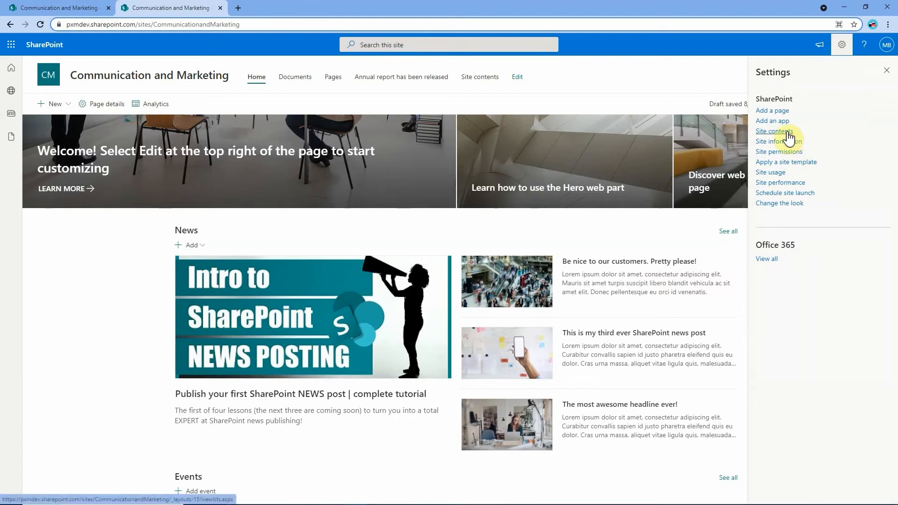
left_click(775, 131)
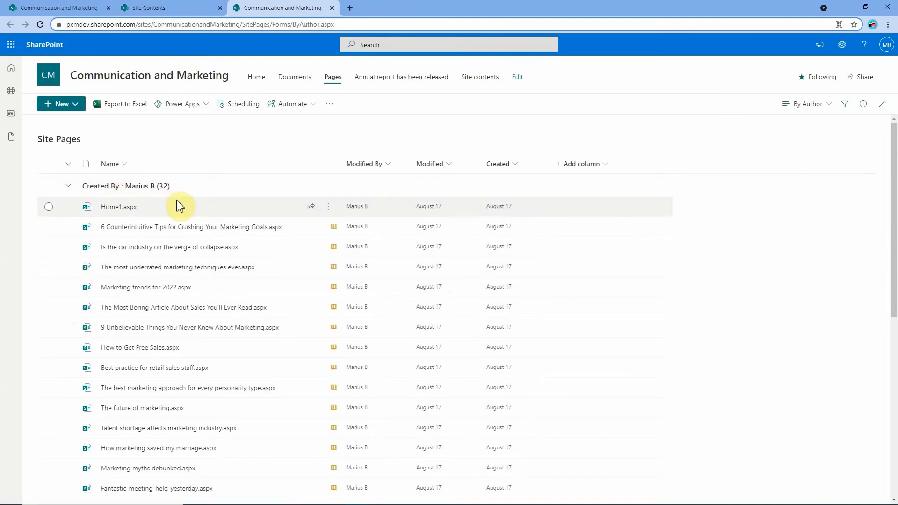
scroll("down", 3)
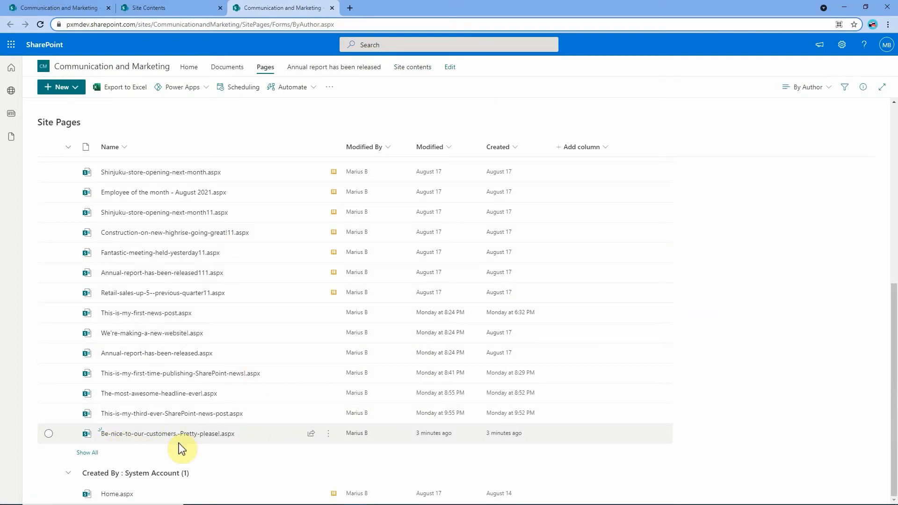
mouse_move(294, 446)
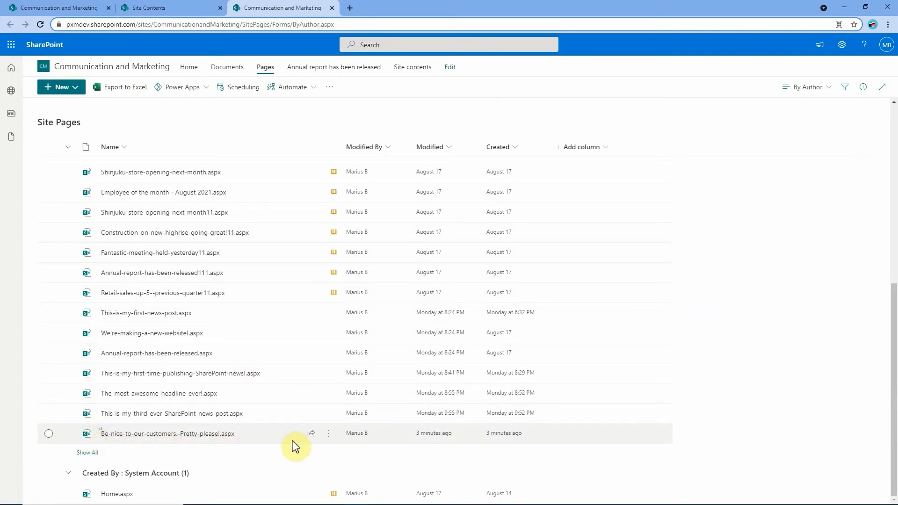
mouse_move(126, 440)
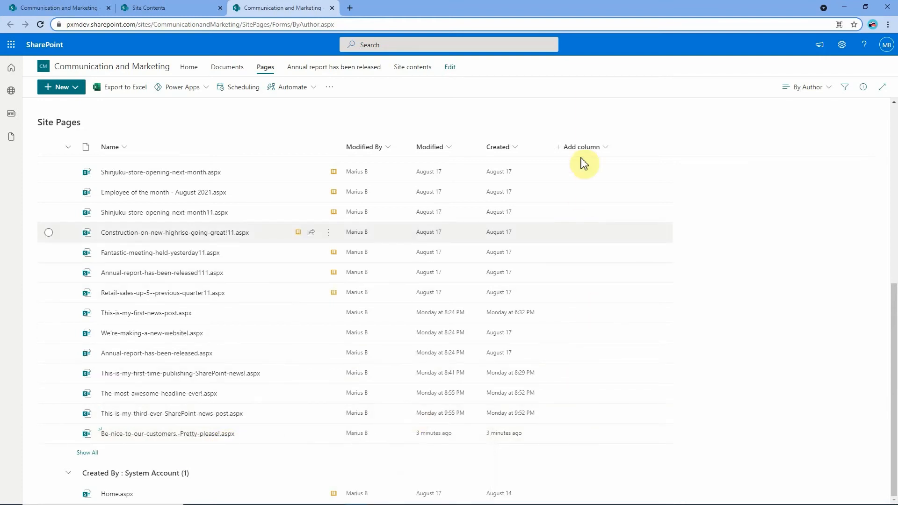
- Show the Content Type column in Site Pages, marking the news page as Repost Page
left_click(581, 147)
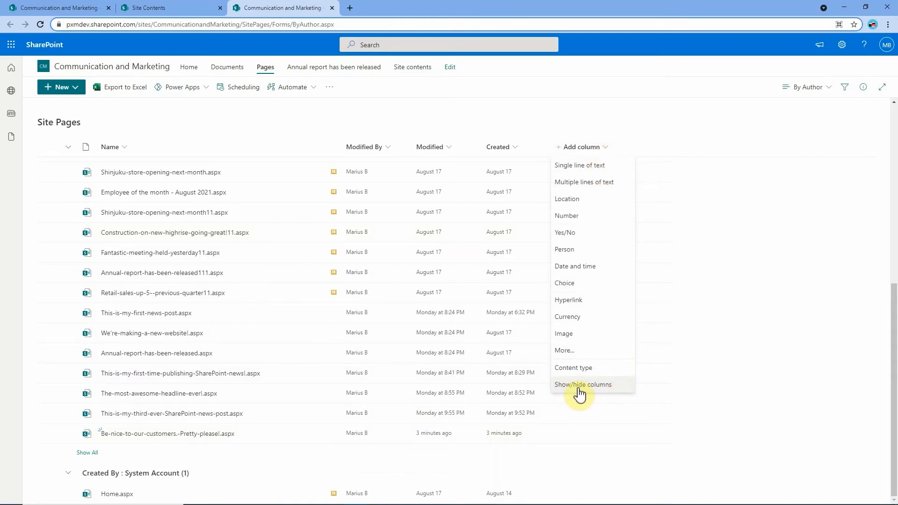
left_click(583, 385)
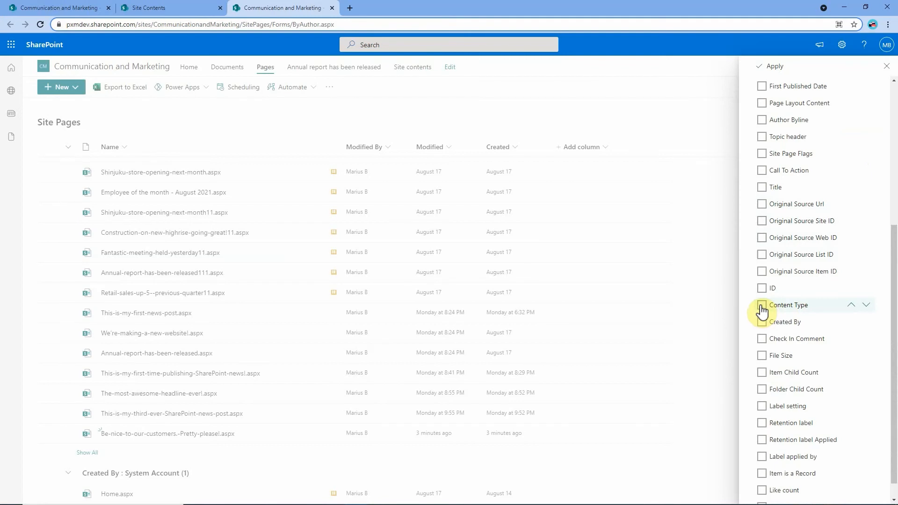
left_click(761, 305)
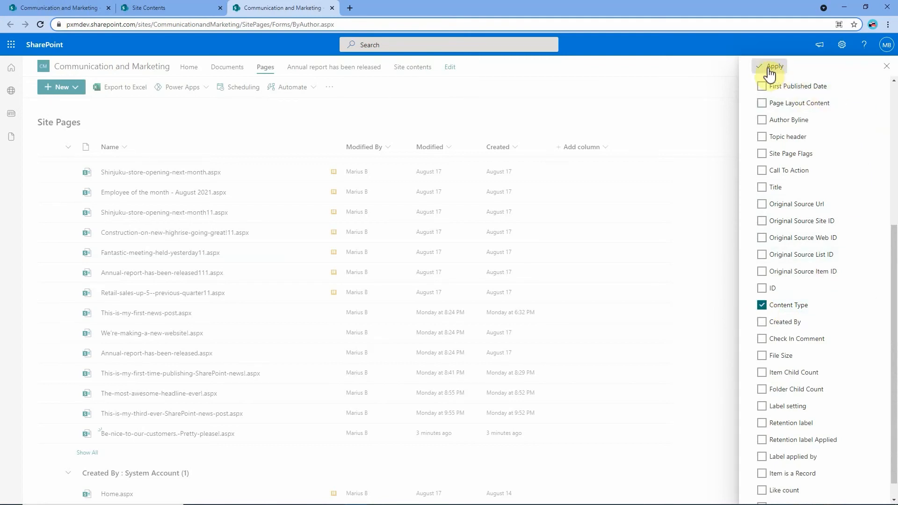
left_click(774, 66)
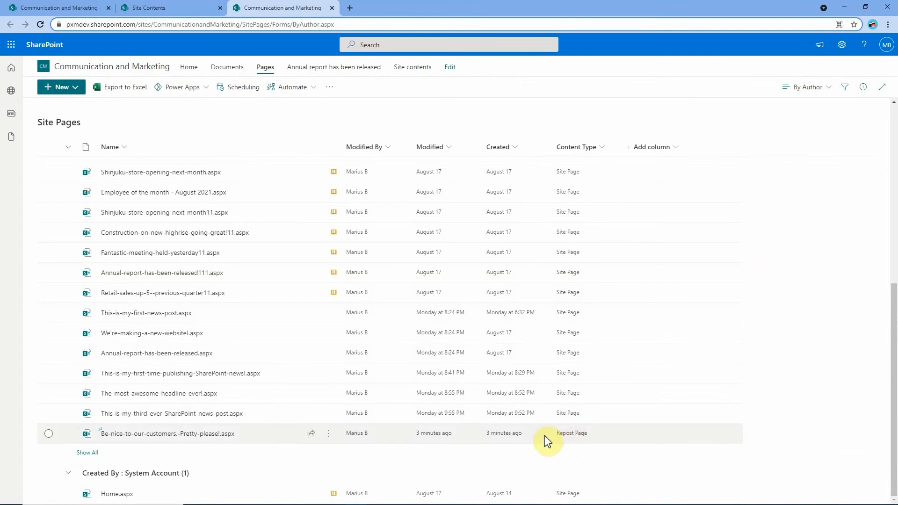
mouse_move(575, 443)
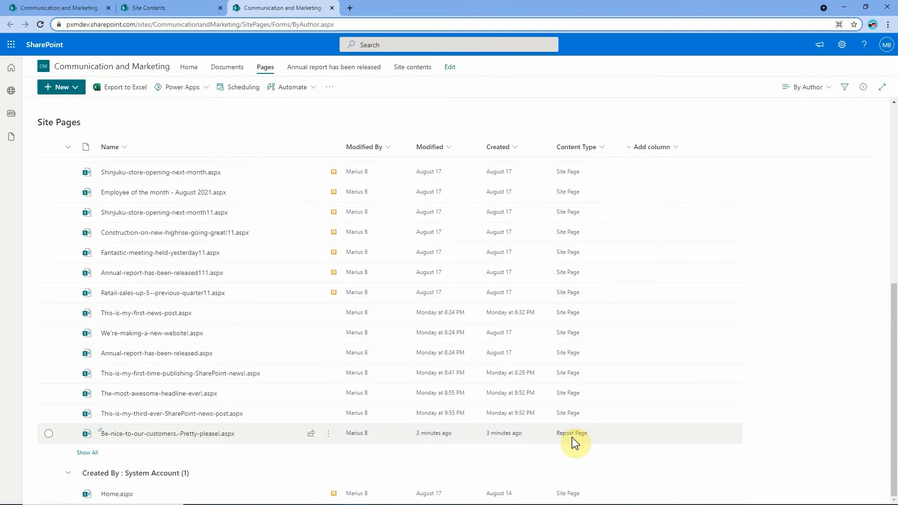
mouse_move(573, 443)
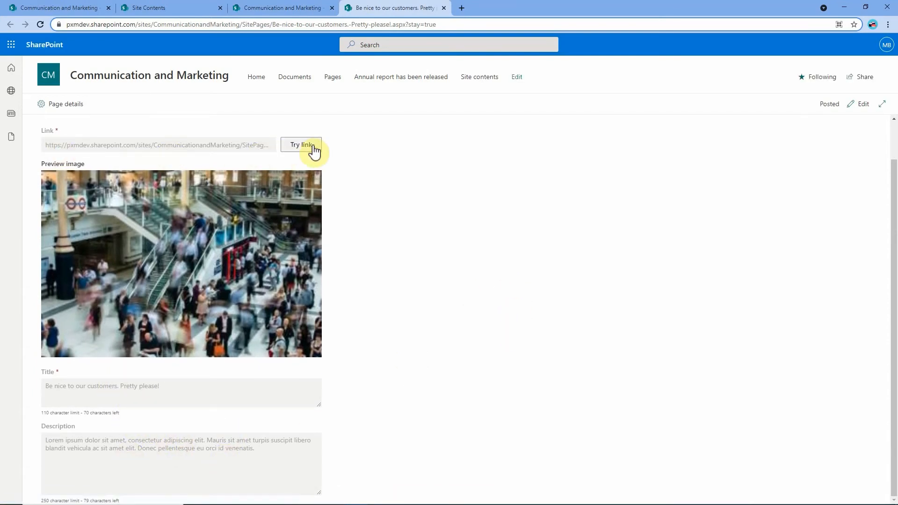
- Edit the news link's title to 'Remember to be nice to customers!' and update the news
left_click(301, 144)
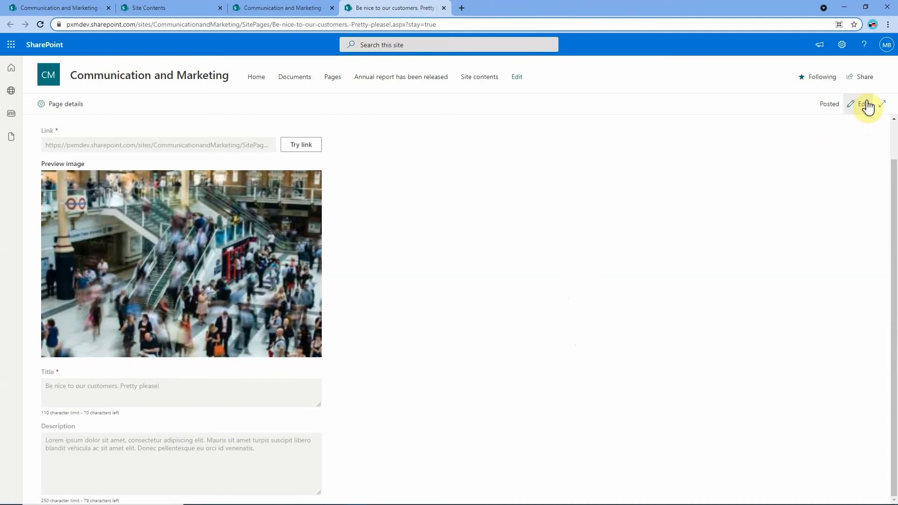
left_click(861, 104)
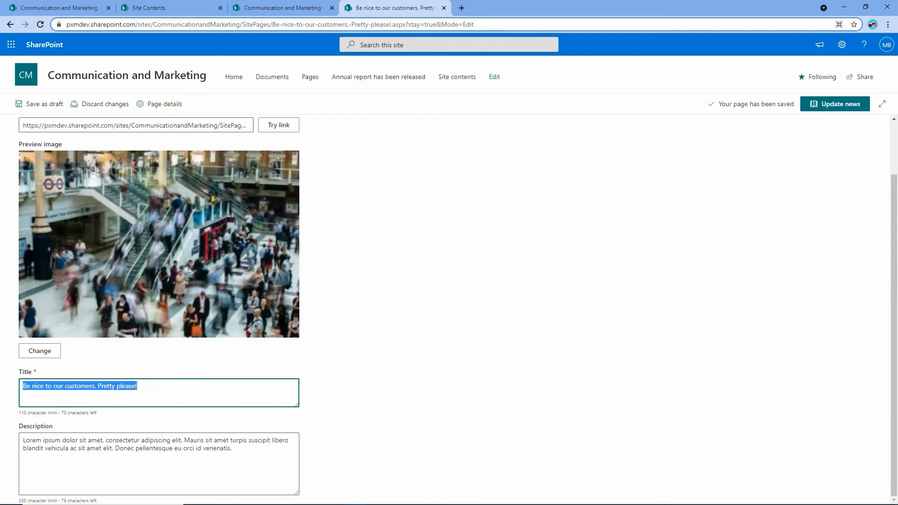
type("Remember to be nice to customers!")
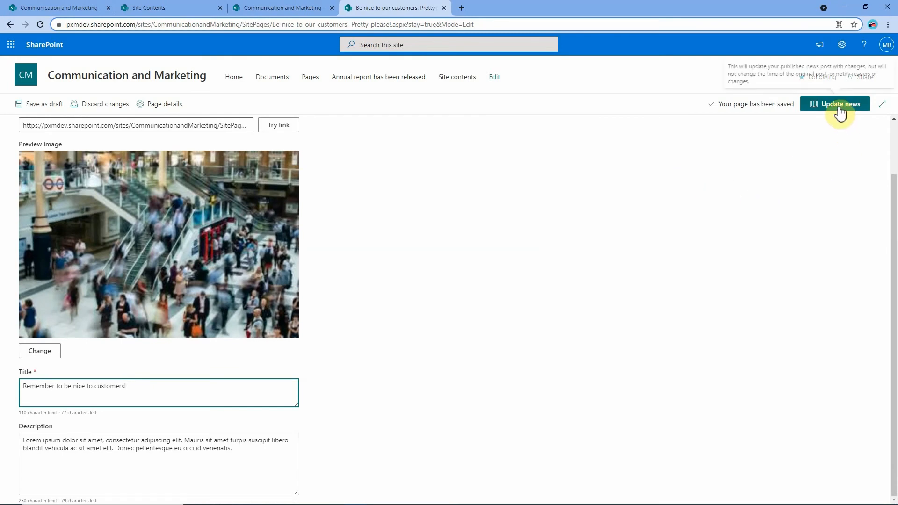
left_click(838, 103)
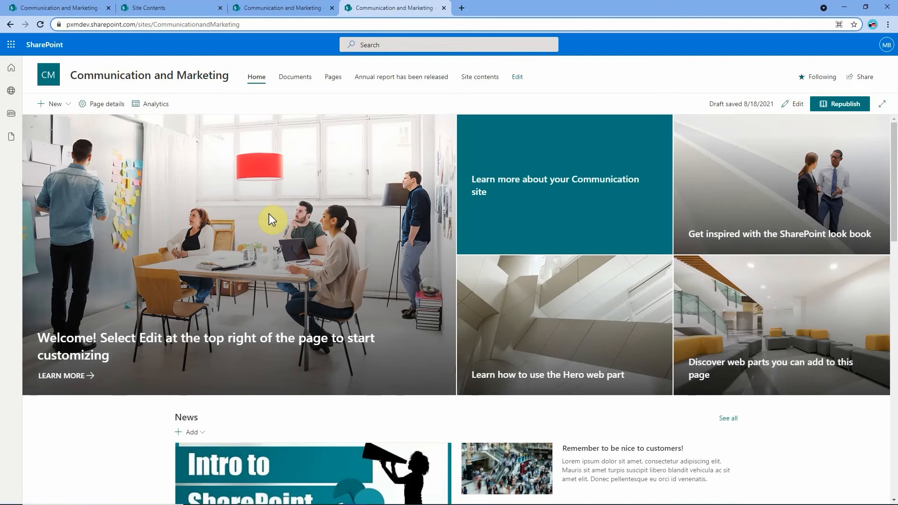
- From the home page's News section, view all posts and go to Manage posts in Site Pages
scroll("down", 3)
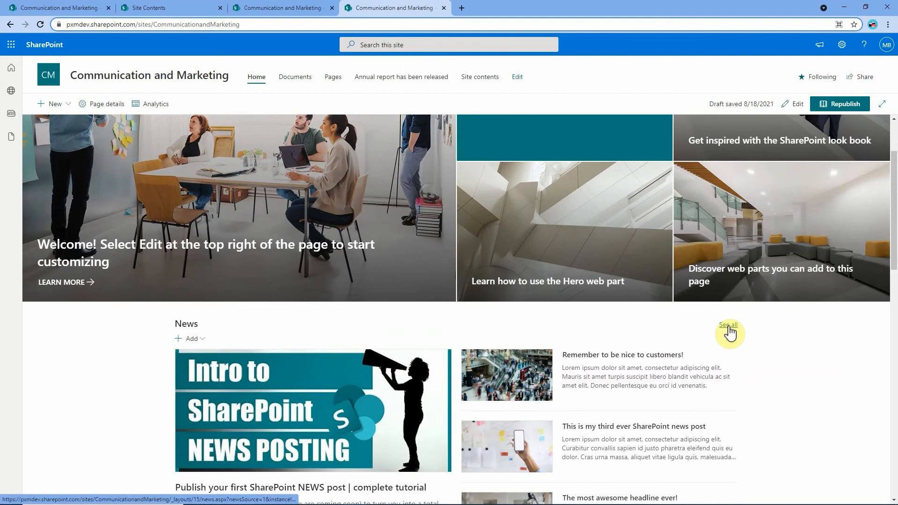
left_click(728, 324)
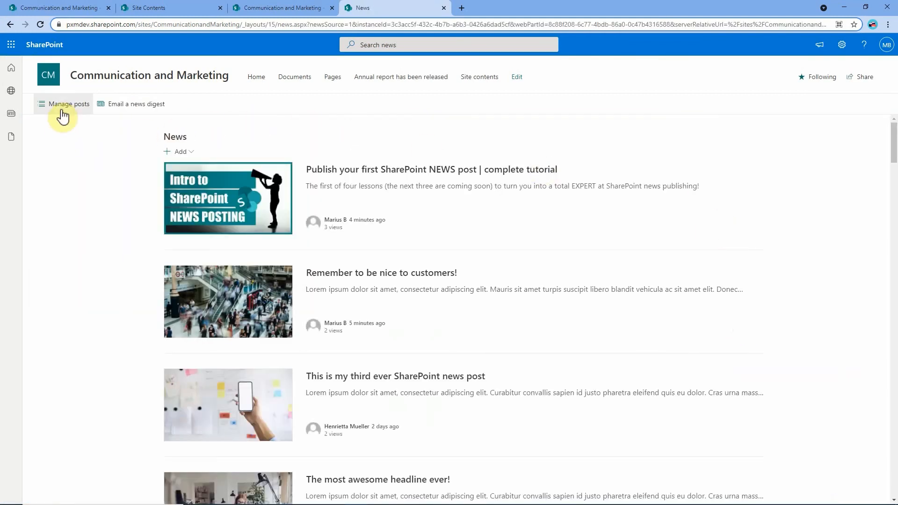
left_click(68, 104)
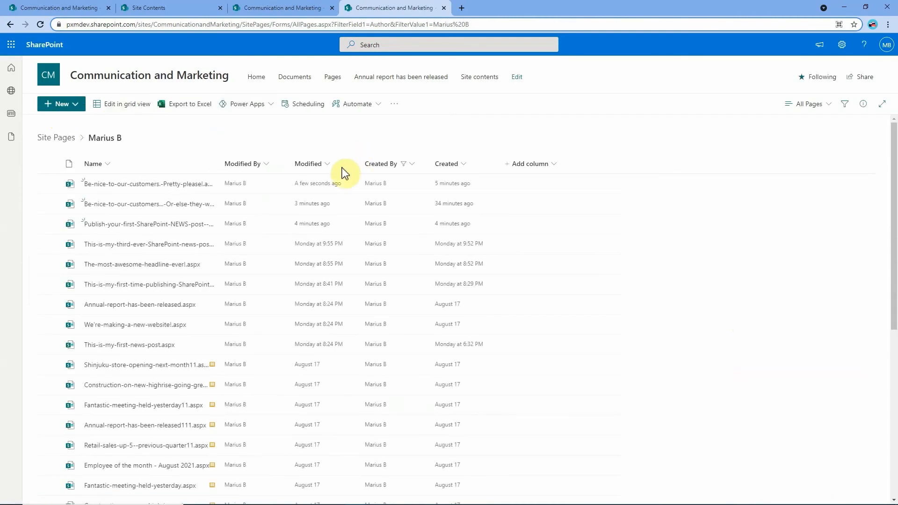
scroll("down", 3)
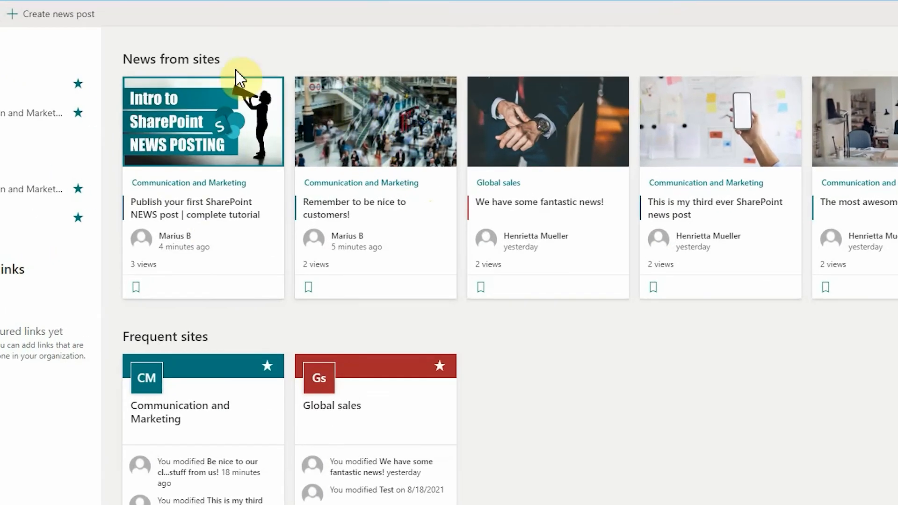
mouse_move(339, 289)
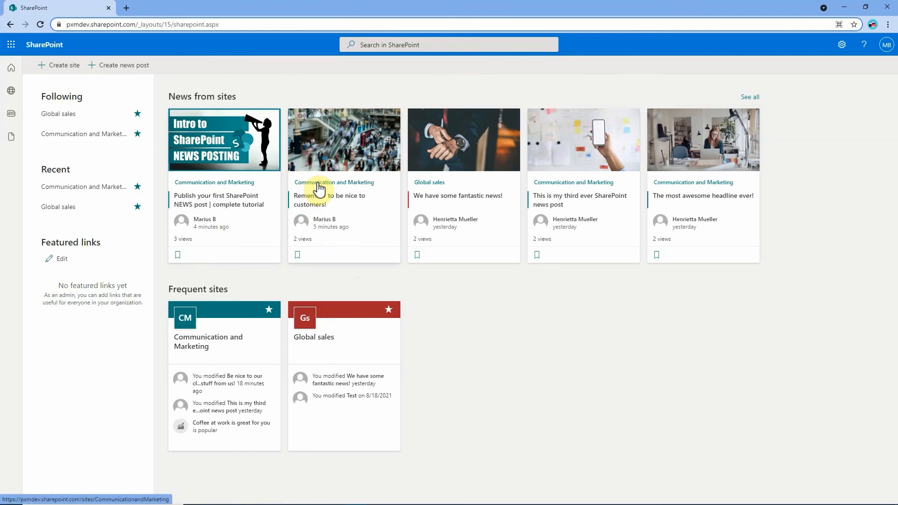
mouse_move(301, 206)
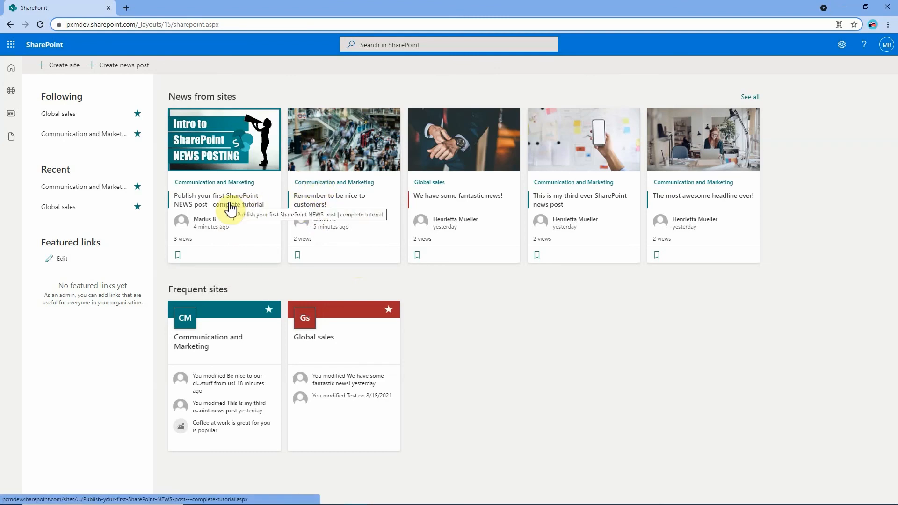
- Open the 'Publish your first SharePoint NEWS post' card under News from sites
left_click(216, 200)
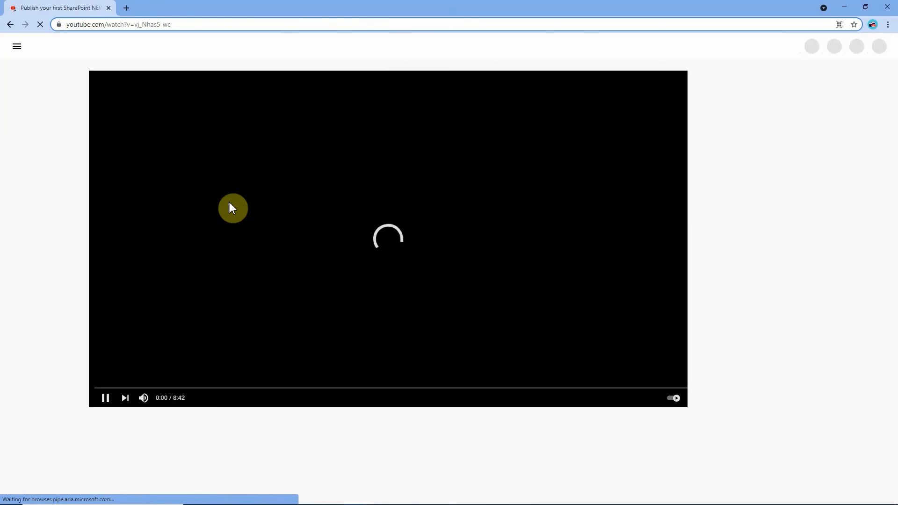